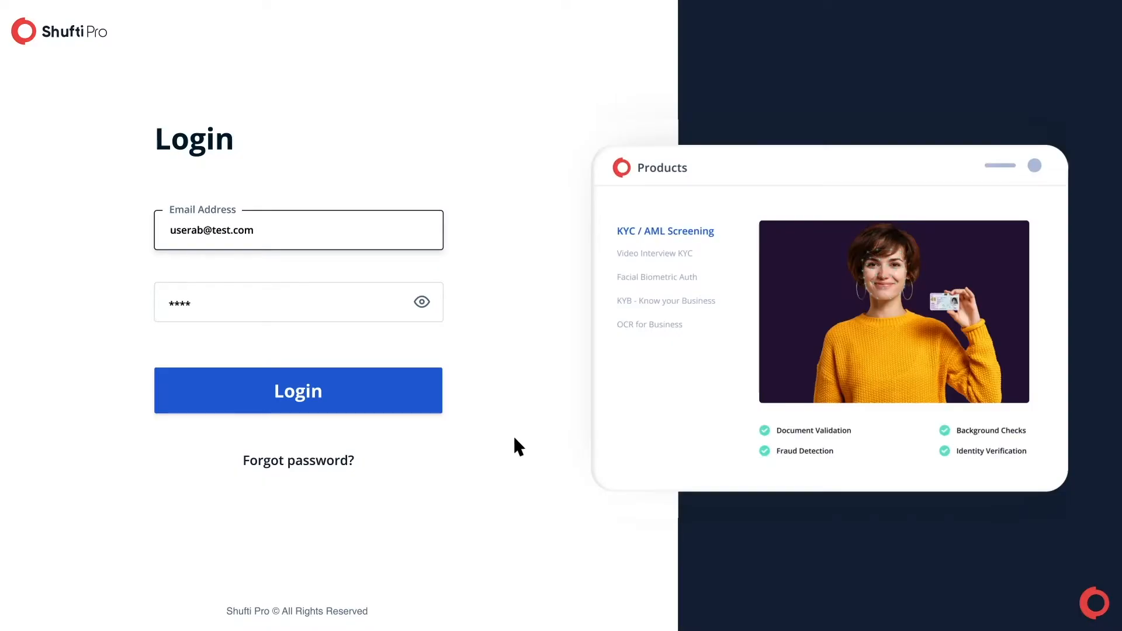
Submit the pre-filled email and password to reach the account dashboard.
click(298, 390)
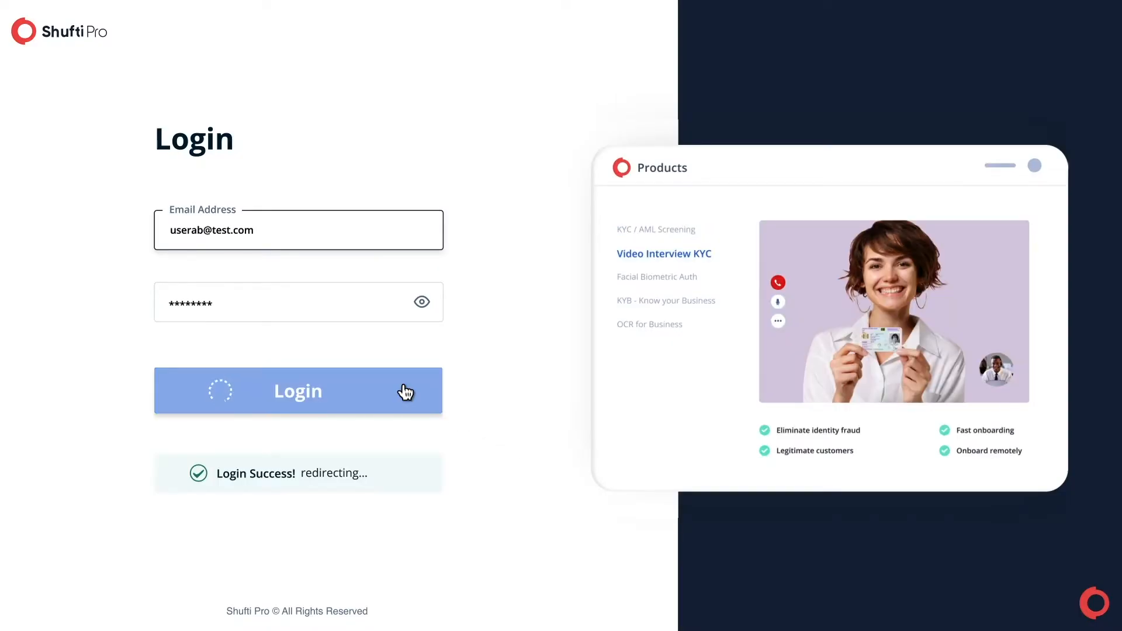
click(297, 391)
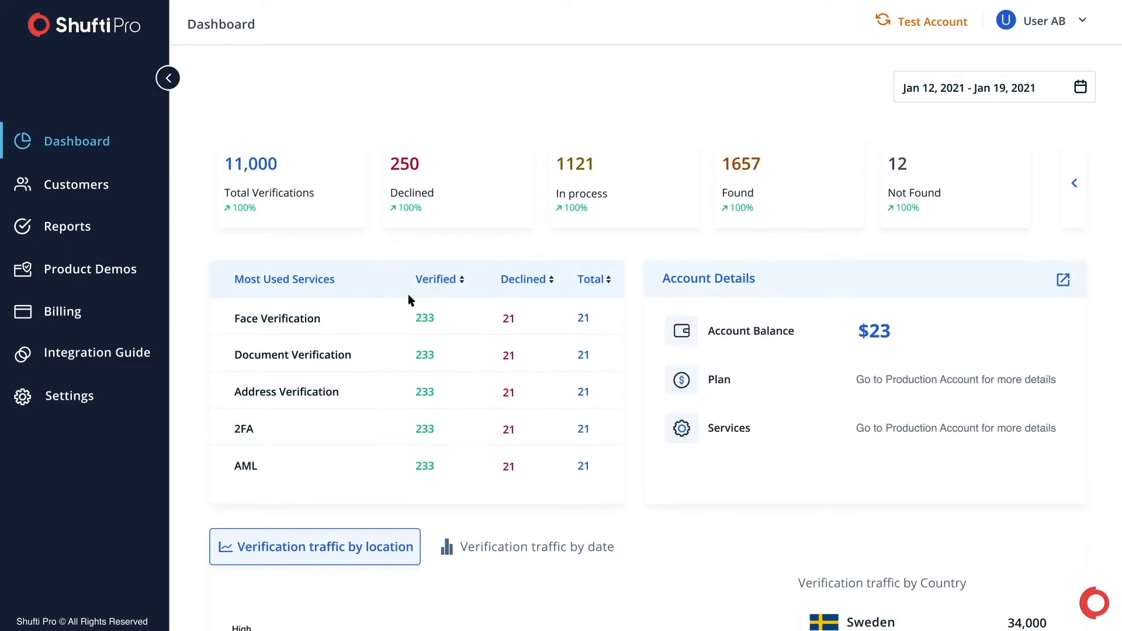
Start the Facial Biometric Auth demo from Product Demos in Enroll / SignUp mode.
click(92, 269)
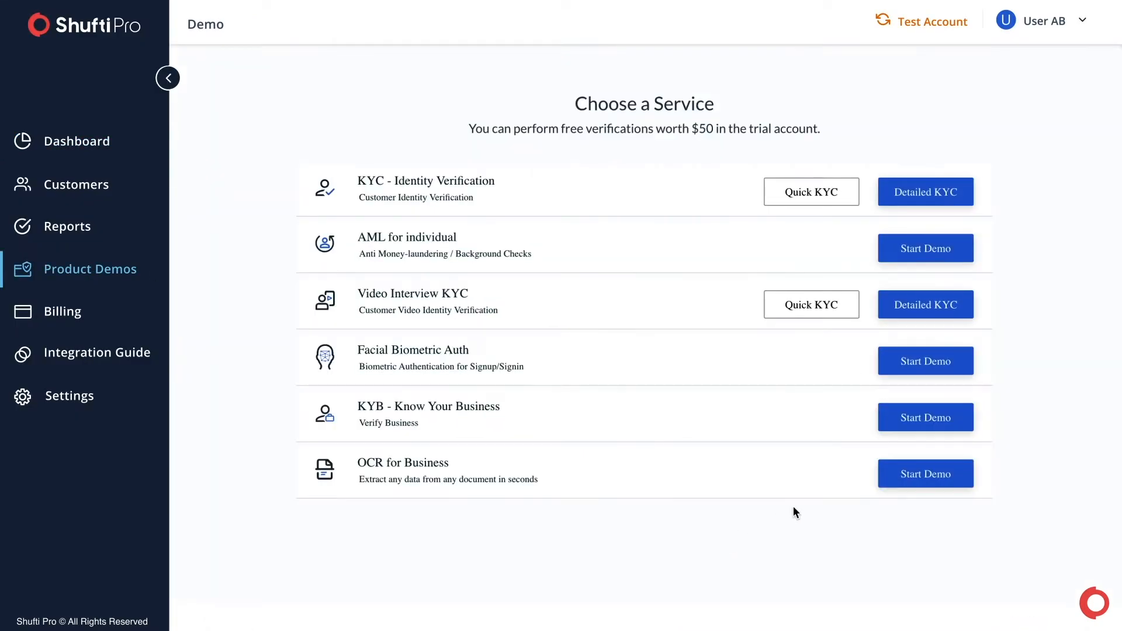
click(925, 361)
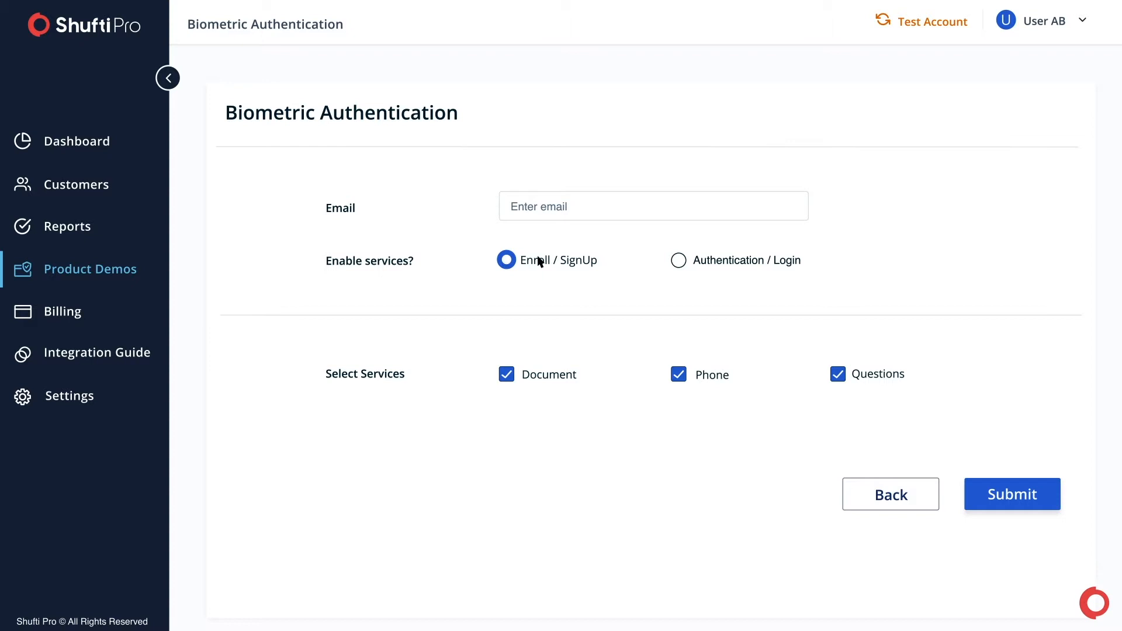
mouse_move(682, 265)
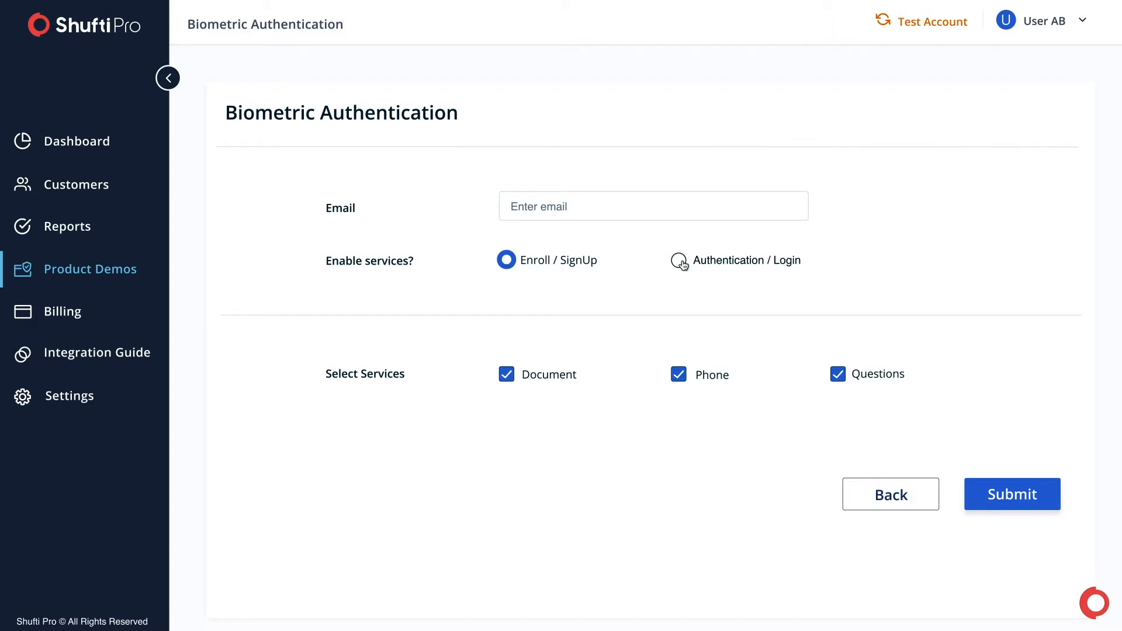
click(678, 260)
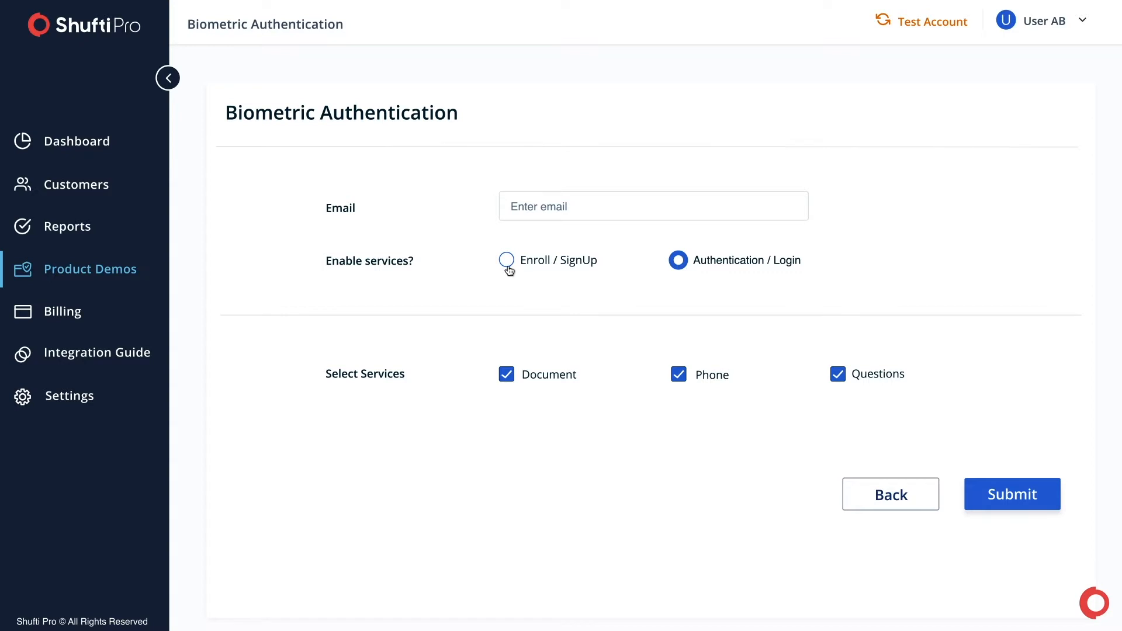
click(507, 259)
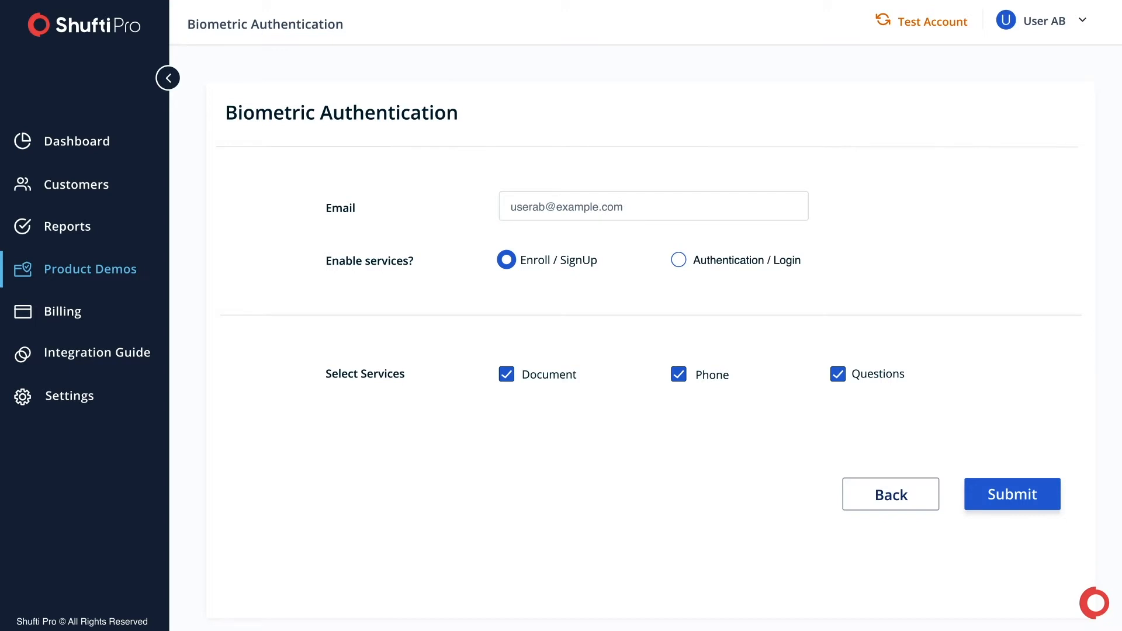
mouse_move(683, 284)
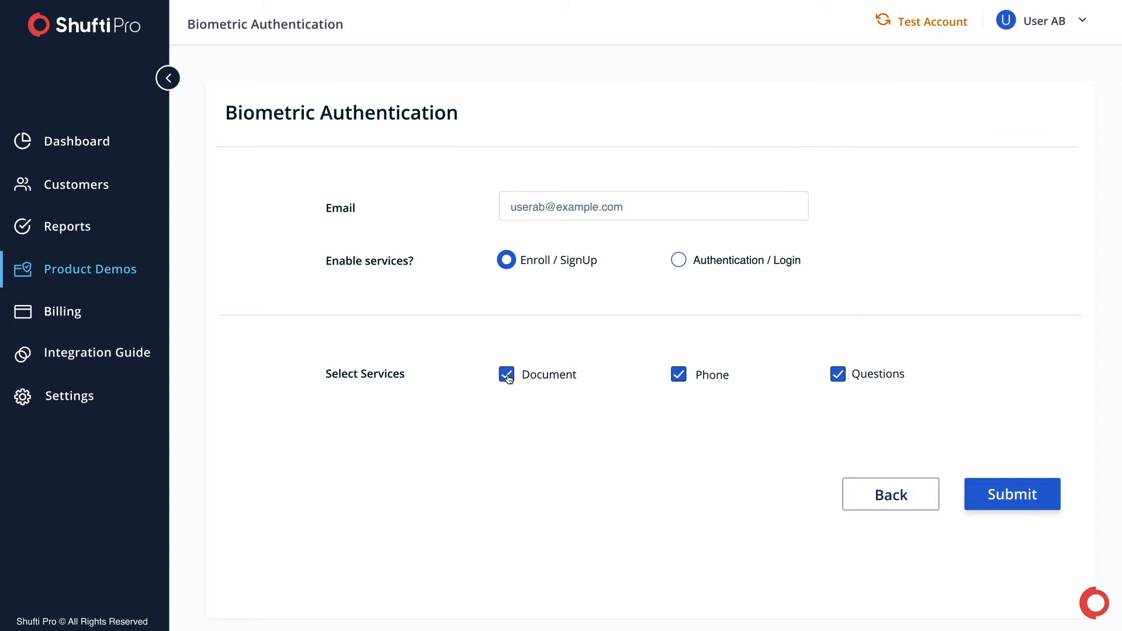
mouse_move(539, 385)
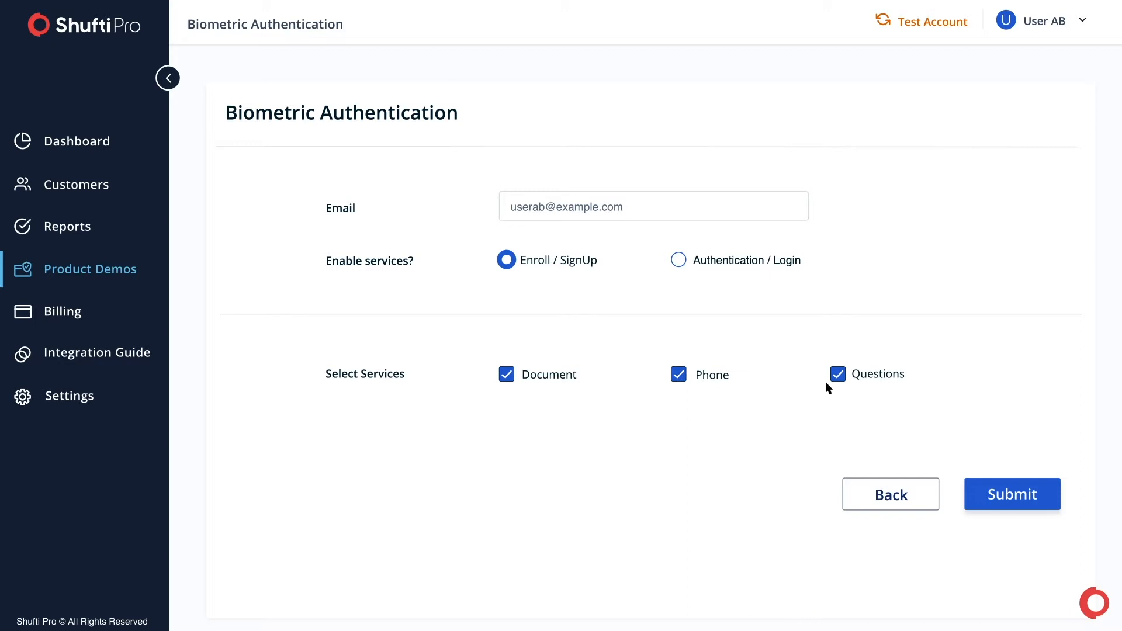
Keep Questions enabled, deselect Phone, and submit the enrollment form.
click(838, 374)
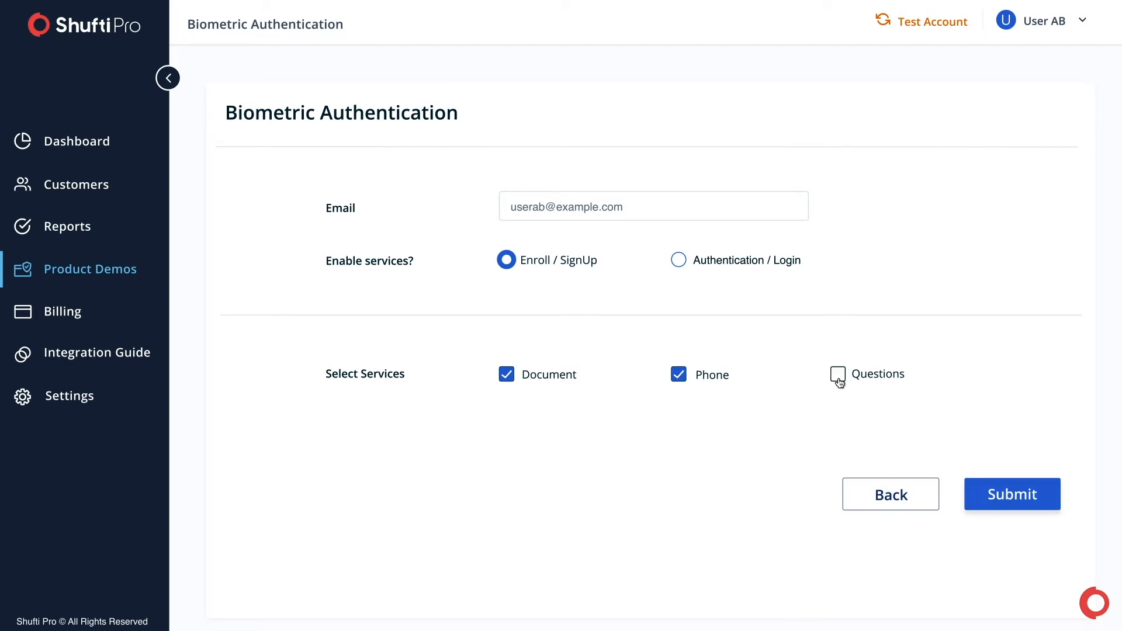
click(838, 374)
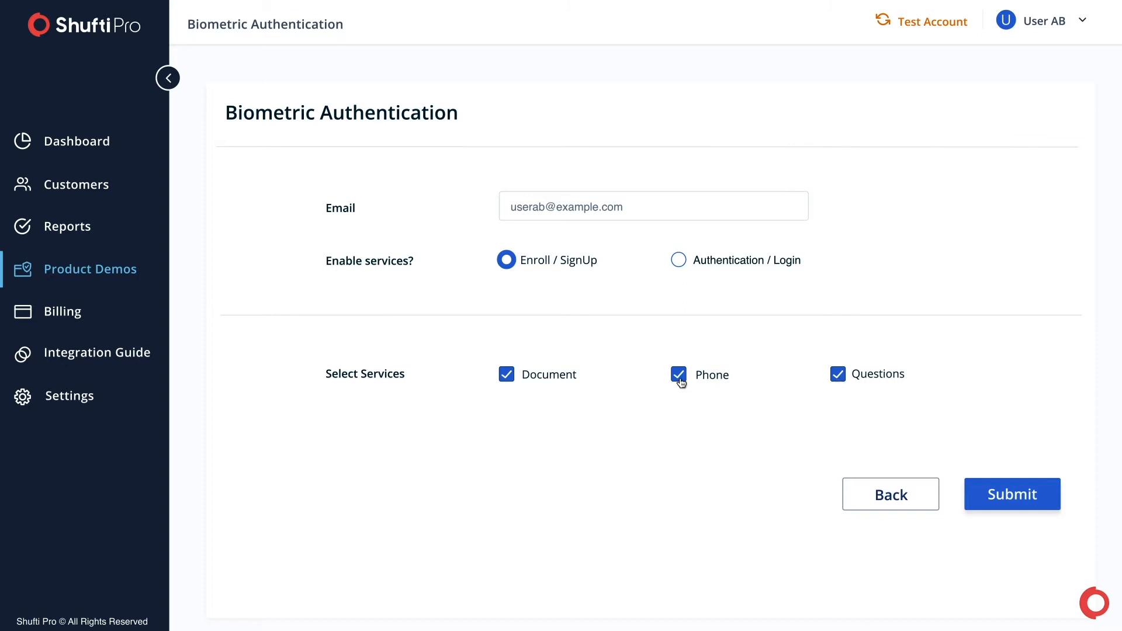
click(678, 374)
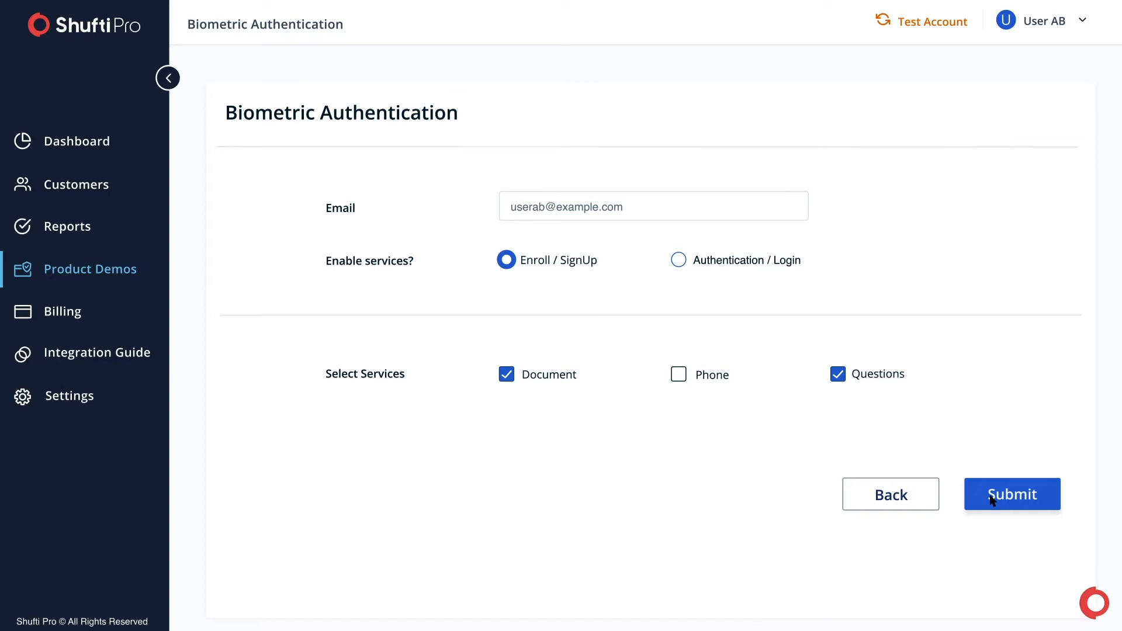
mouse_move(1023, 510)
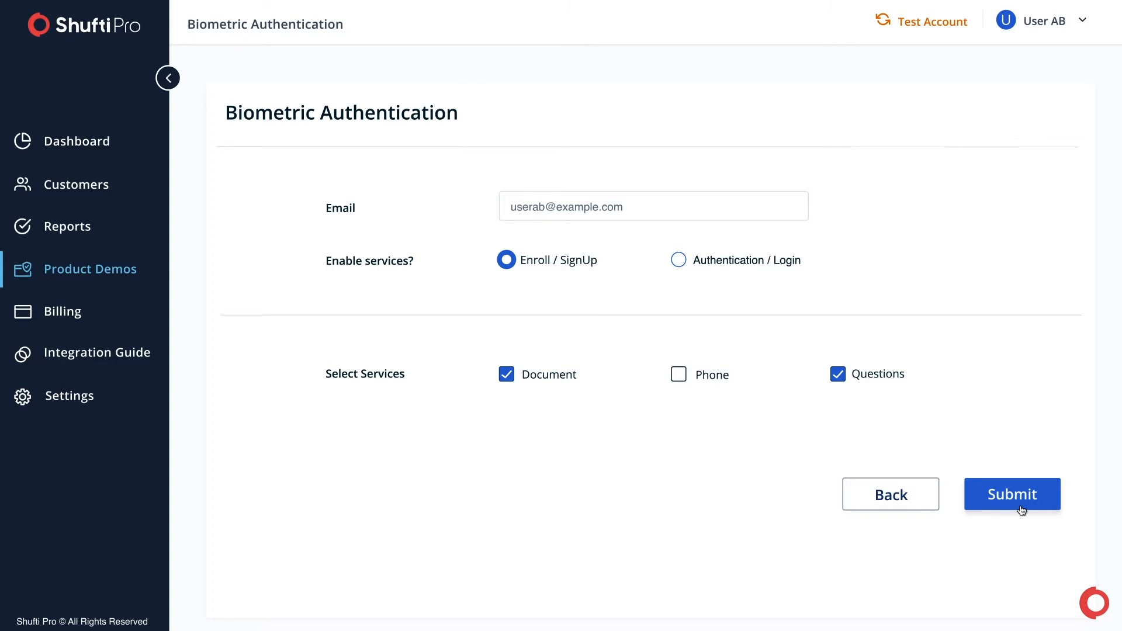
click(1012, 494)
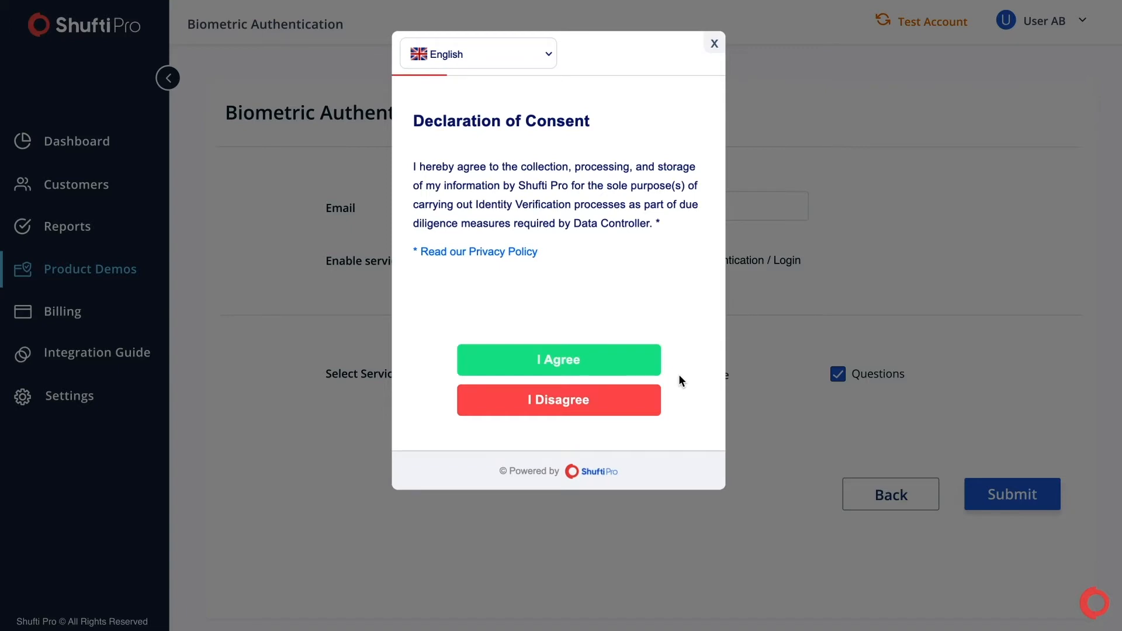
Accept the consent declaration, then capture and accept the ID card photo.
click(559, 359)
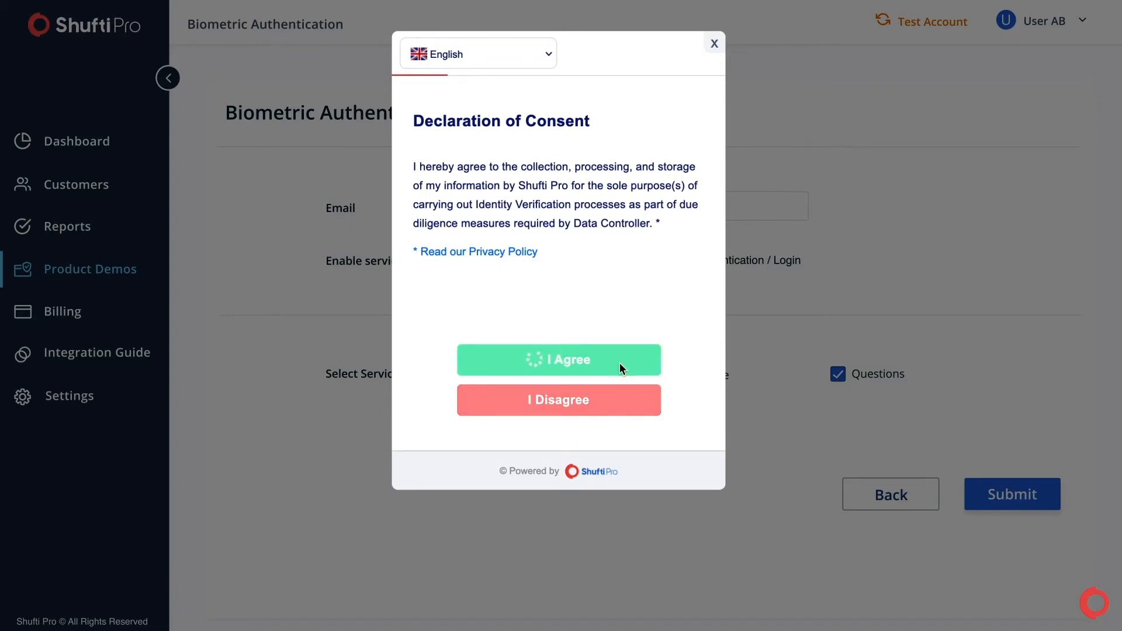
click(558, 359)
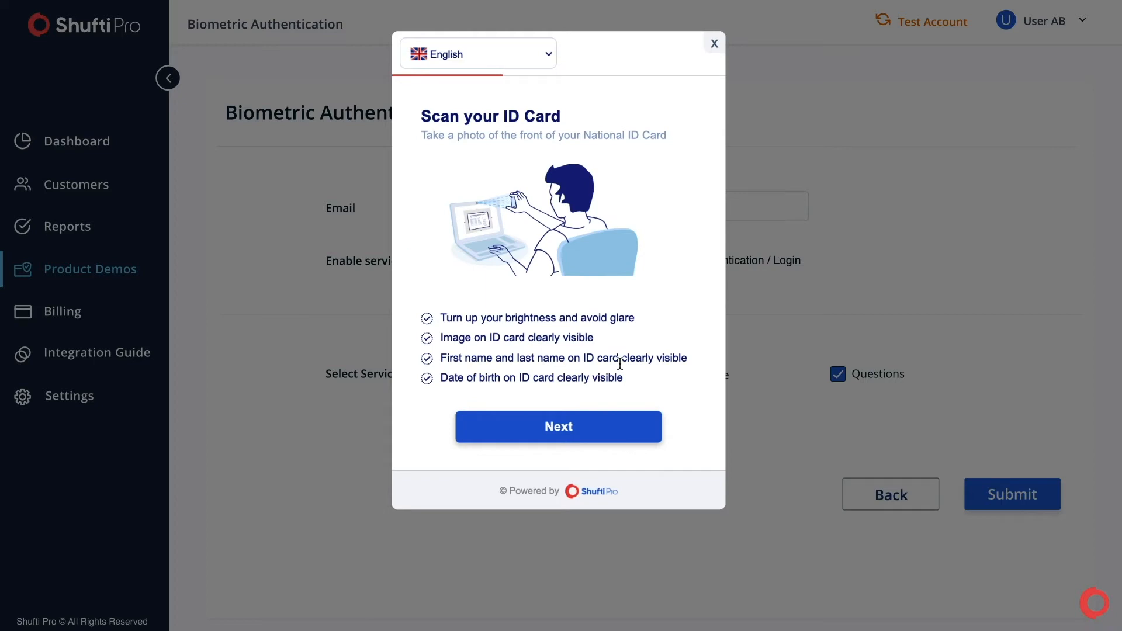
click(558, 427)
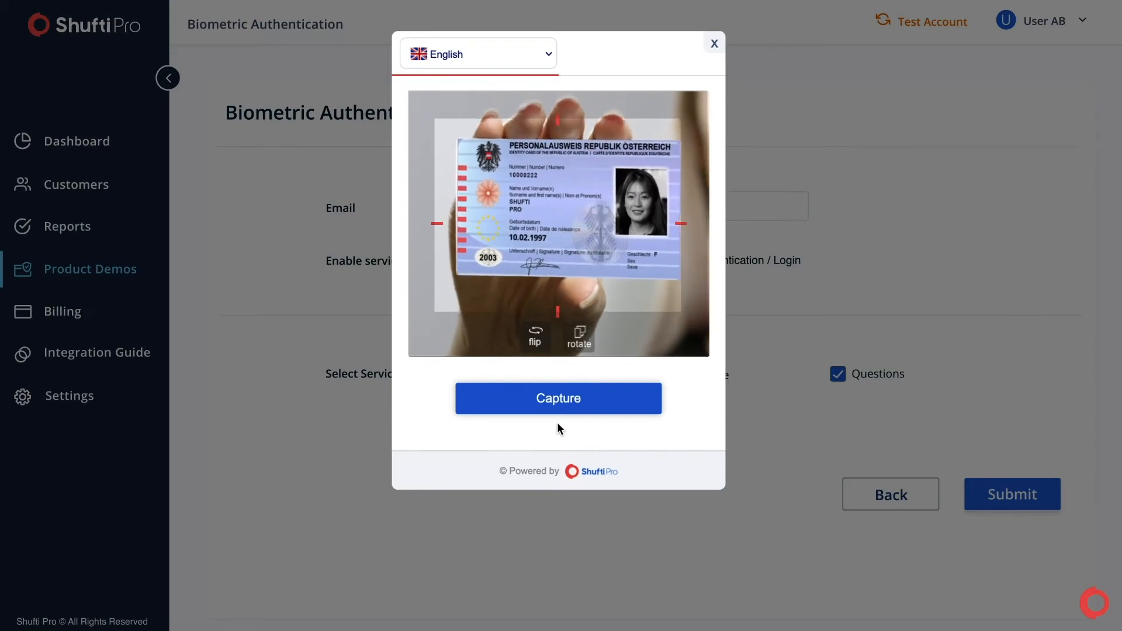
click(557, 398)
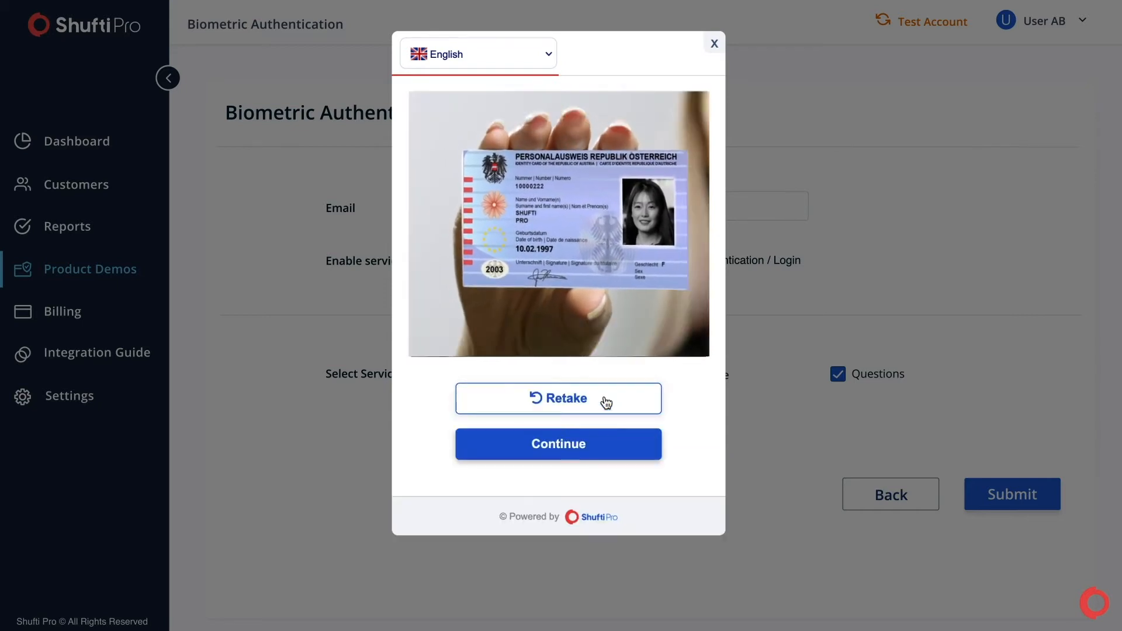
mouse_move(589, 444)
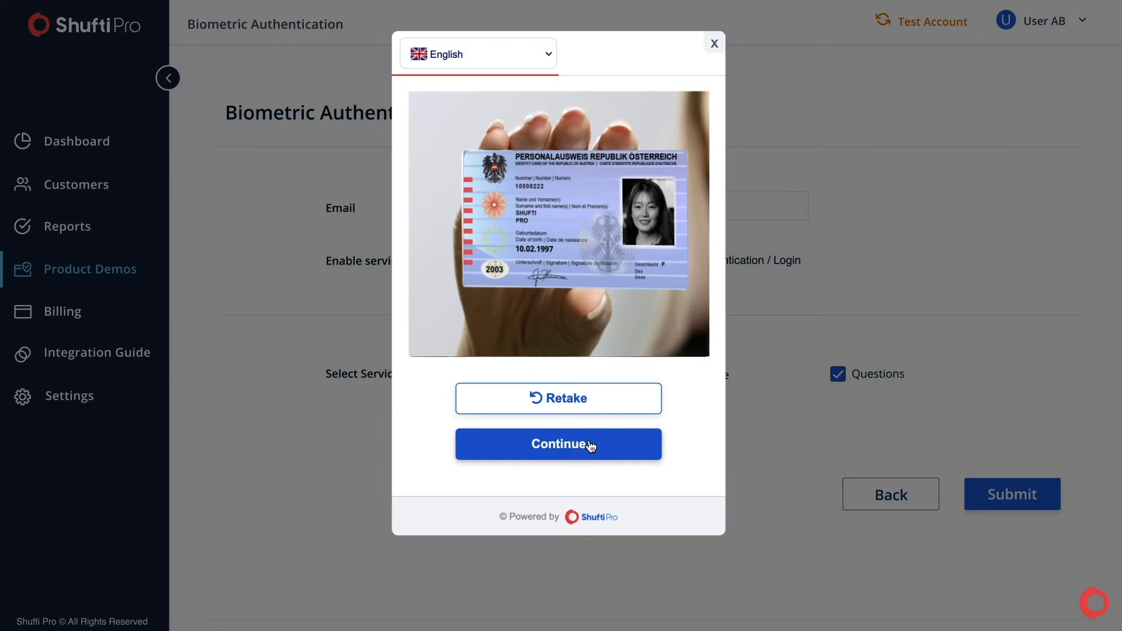
click(558, 444)
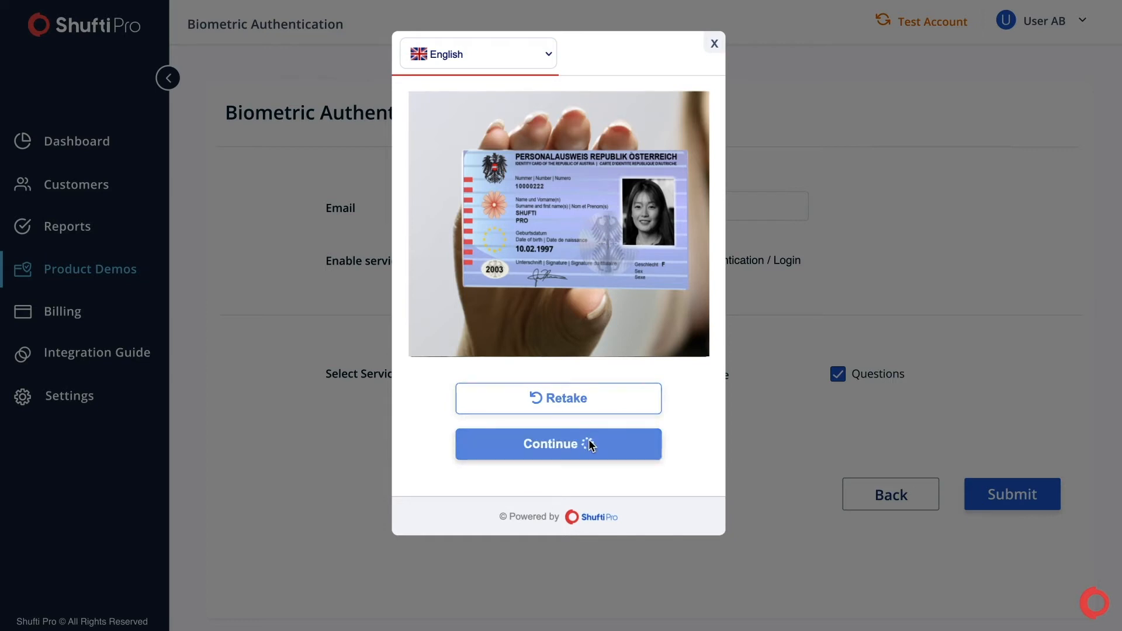
click(558, 443)
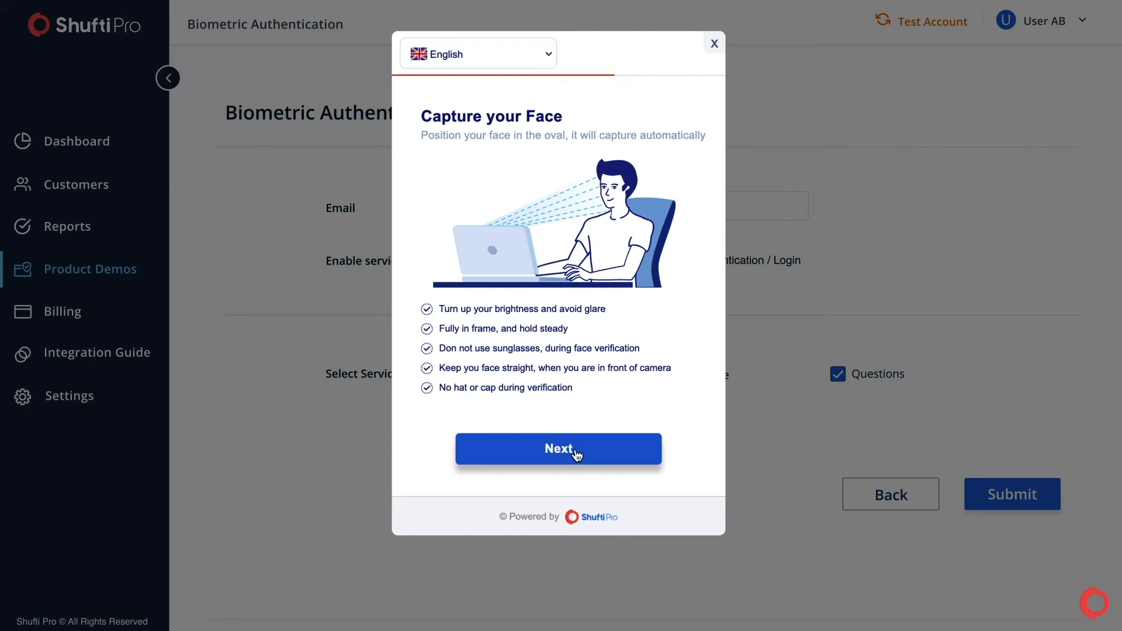
Get past the face tips, then capture and accept the user's face photo.
click(558, 449)
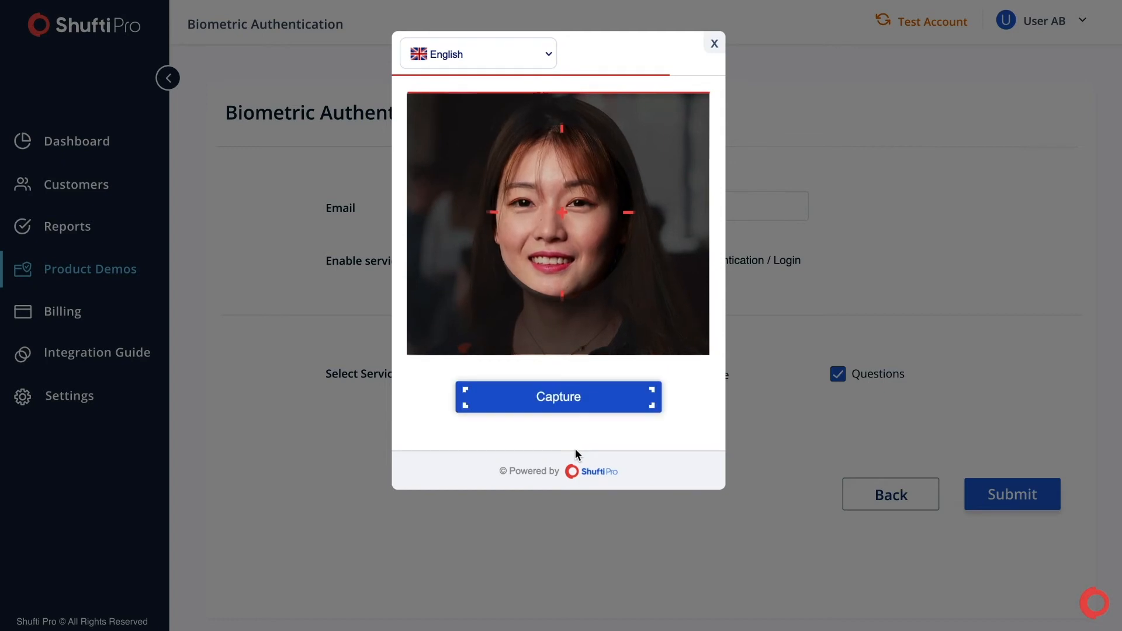
click(557, 396)
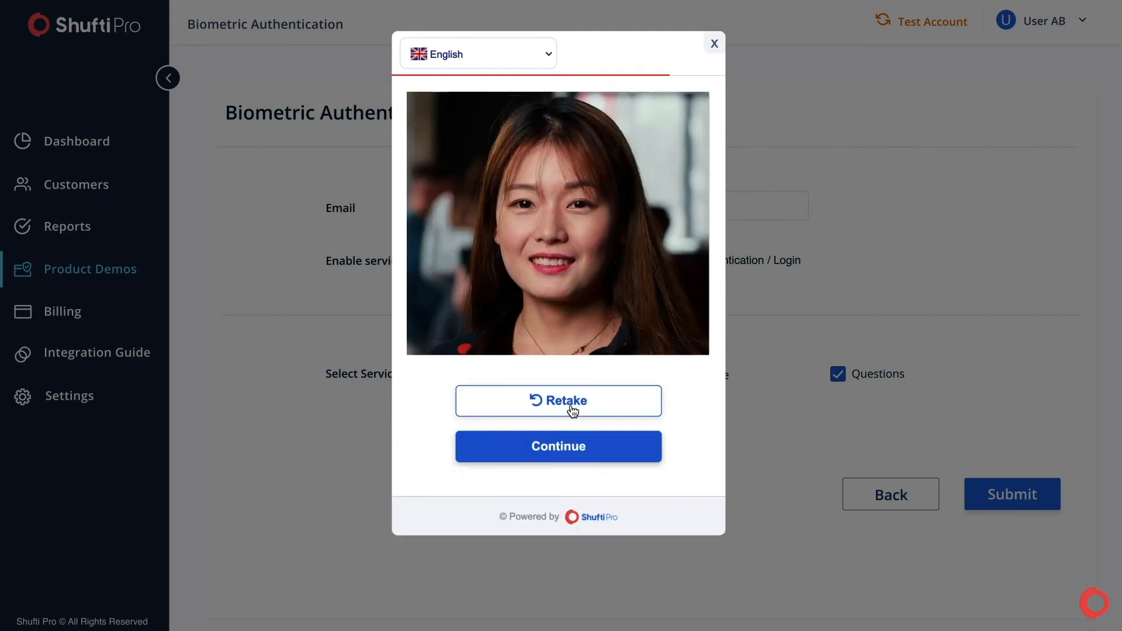
mouse_move(558, 447)
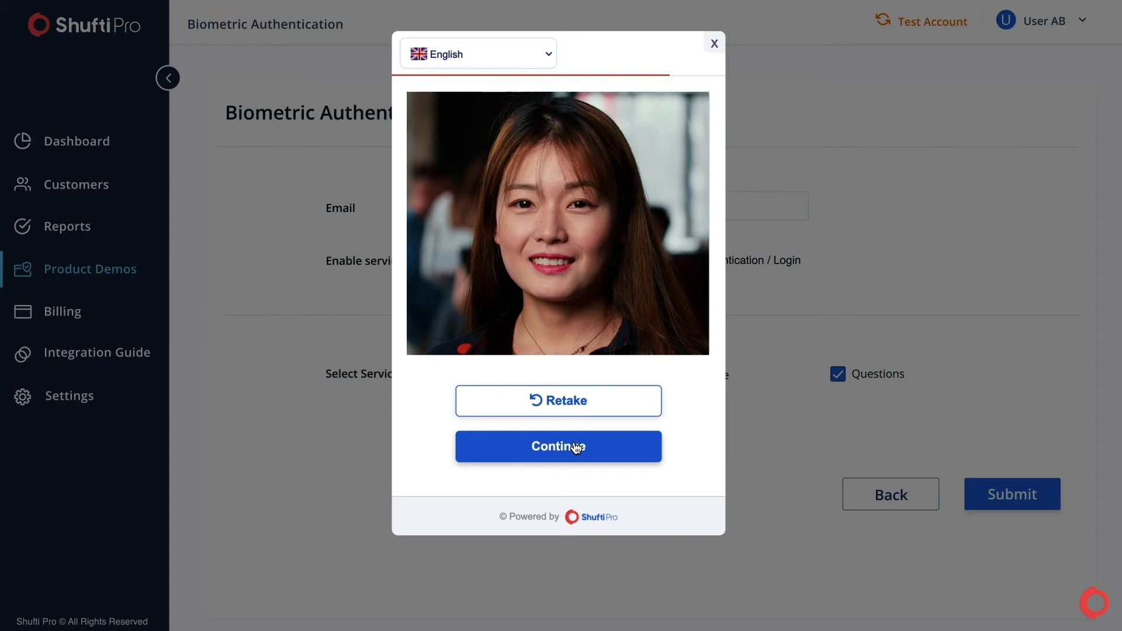
click(558, 446)
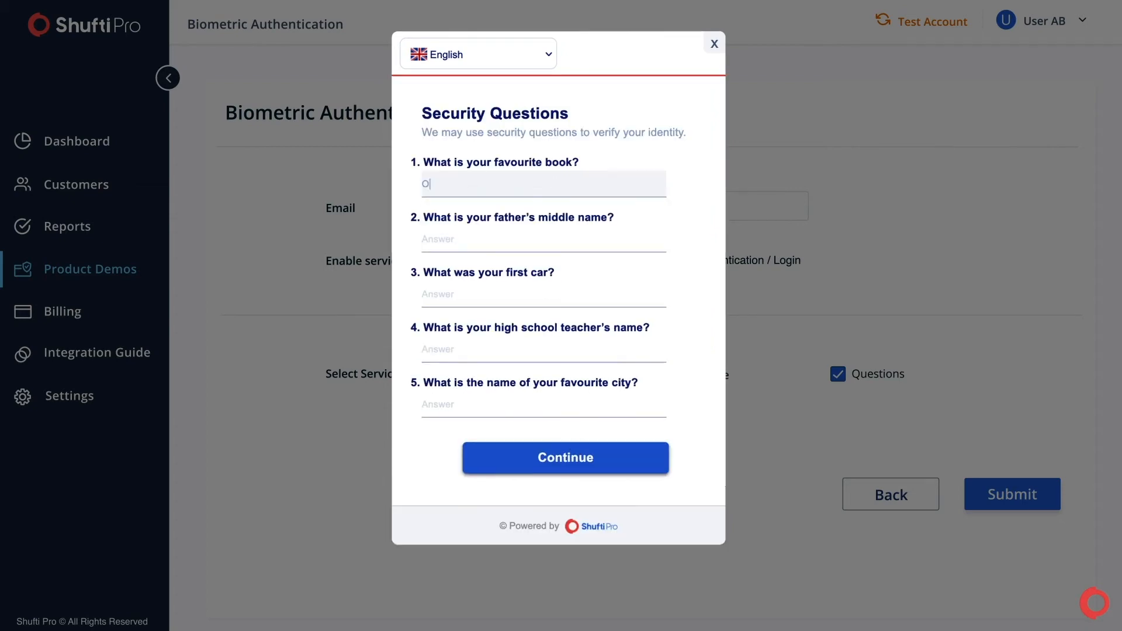
click(542, 239)
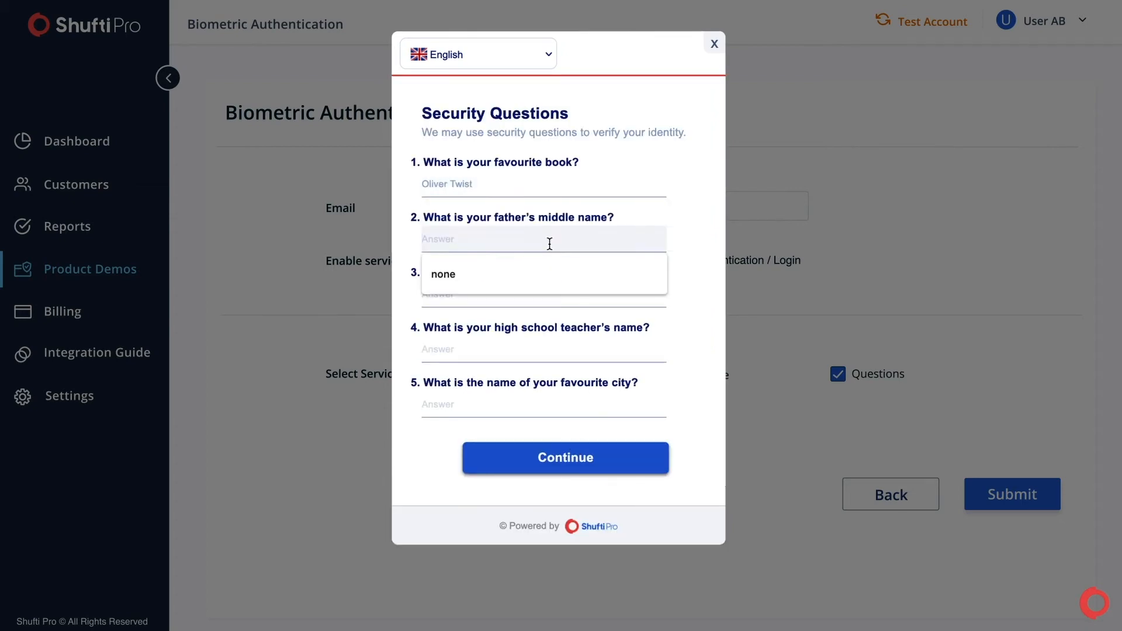
text(Ben)
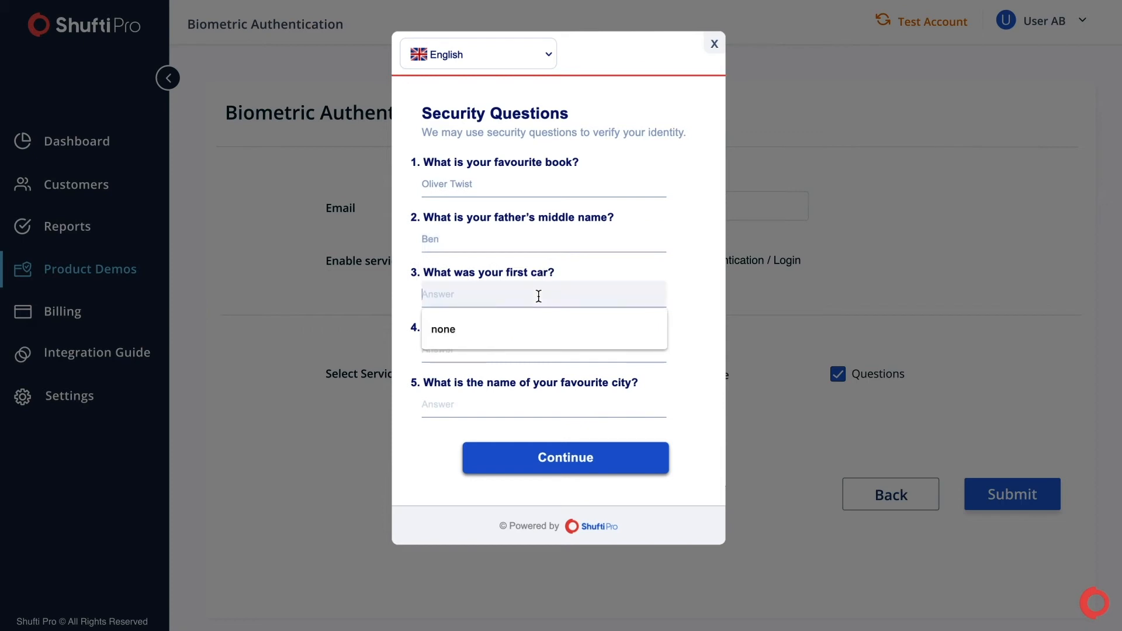
text(MInce)
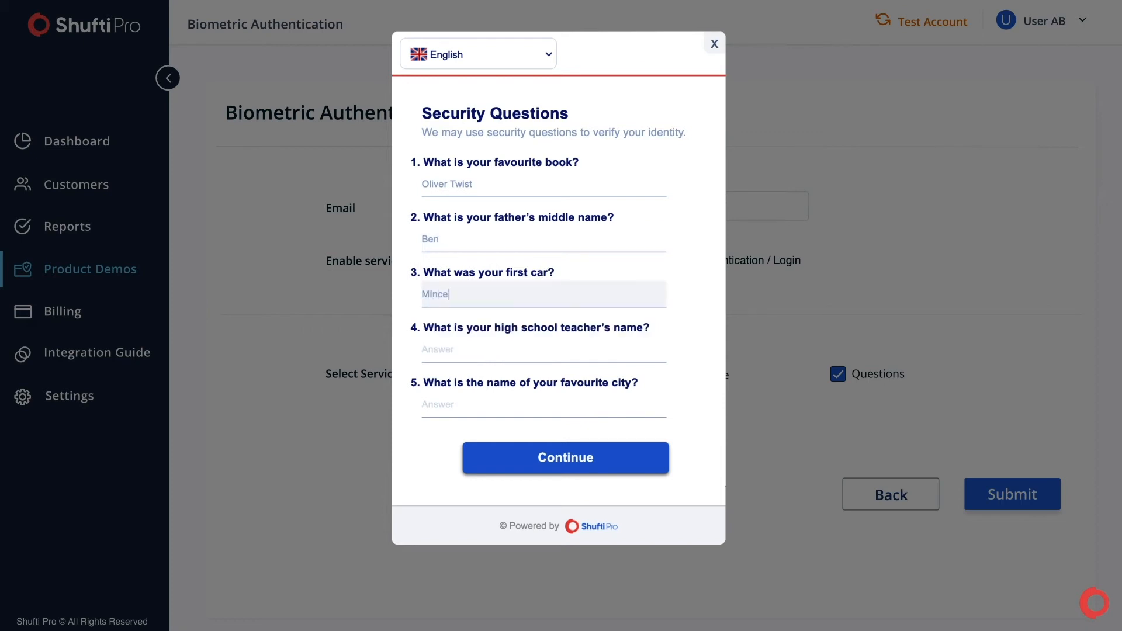
text(Mr Alison)
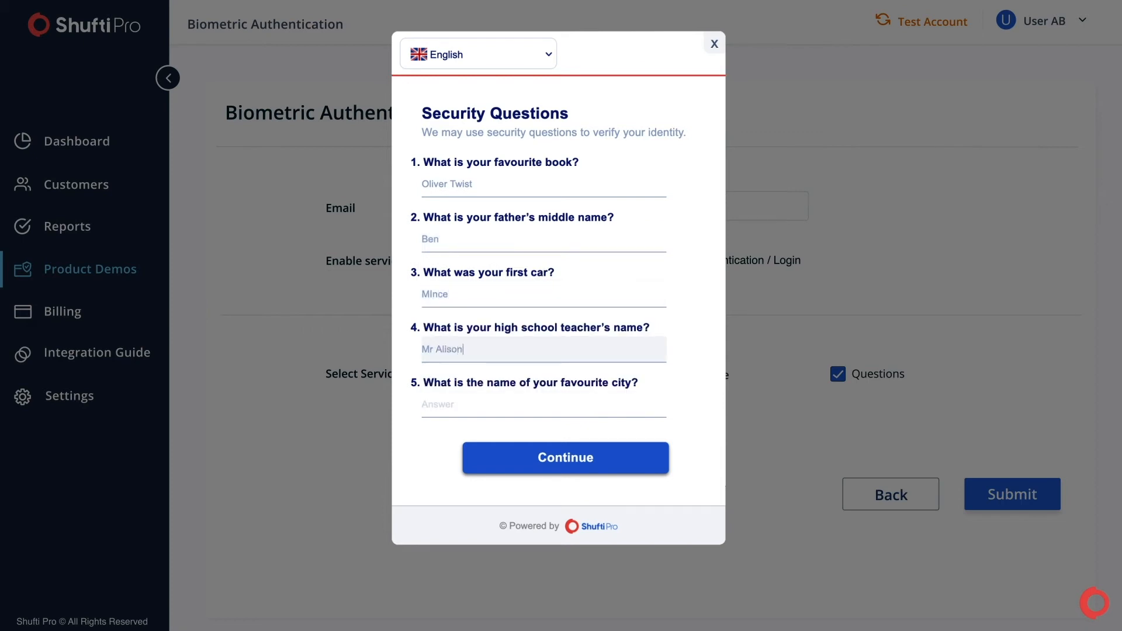
text(Brisbane)
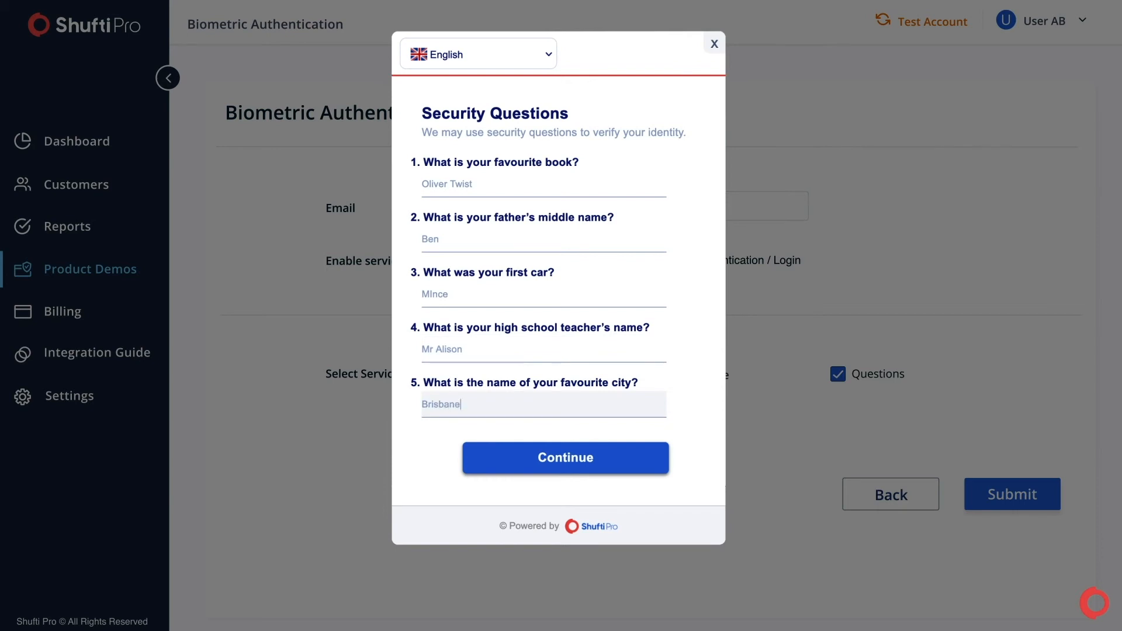
click(565, 457)
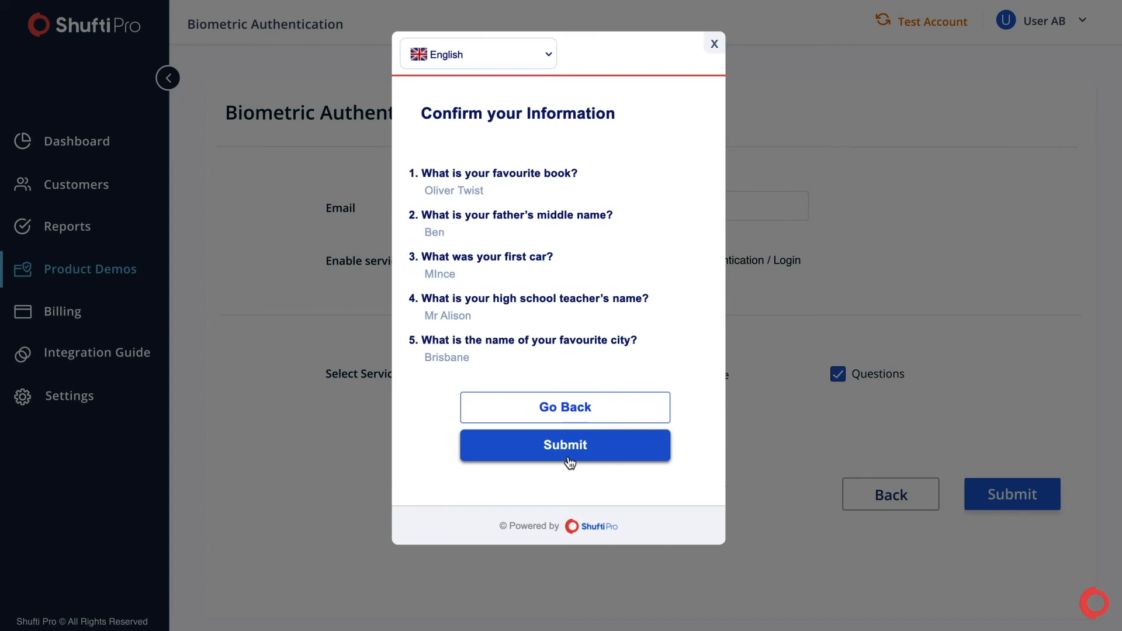
click(565, 444)
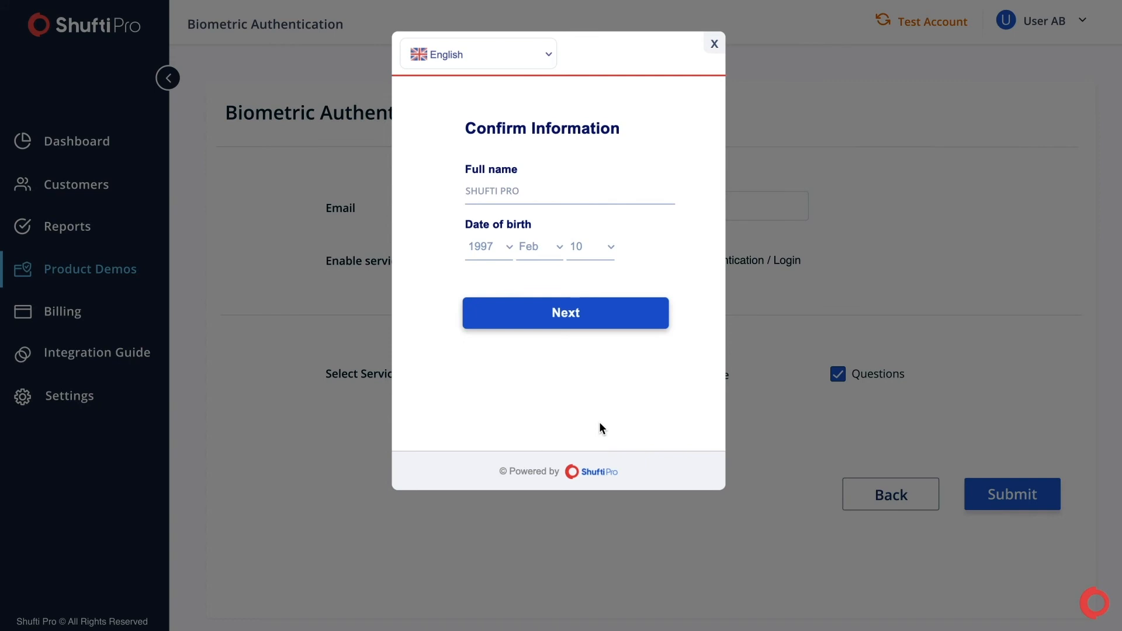
Confirm the extracted full name and date of birth to start face verification.
click(565, 313)
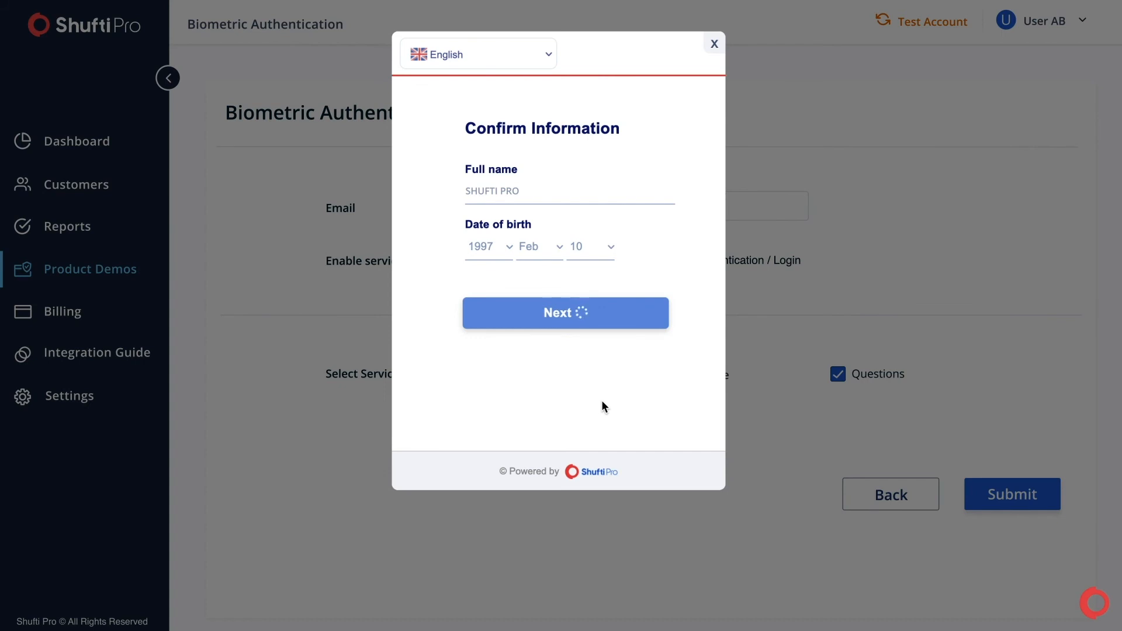
click(565, 313)
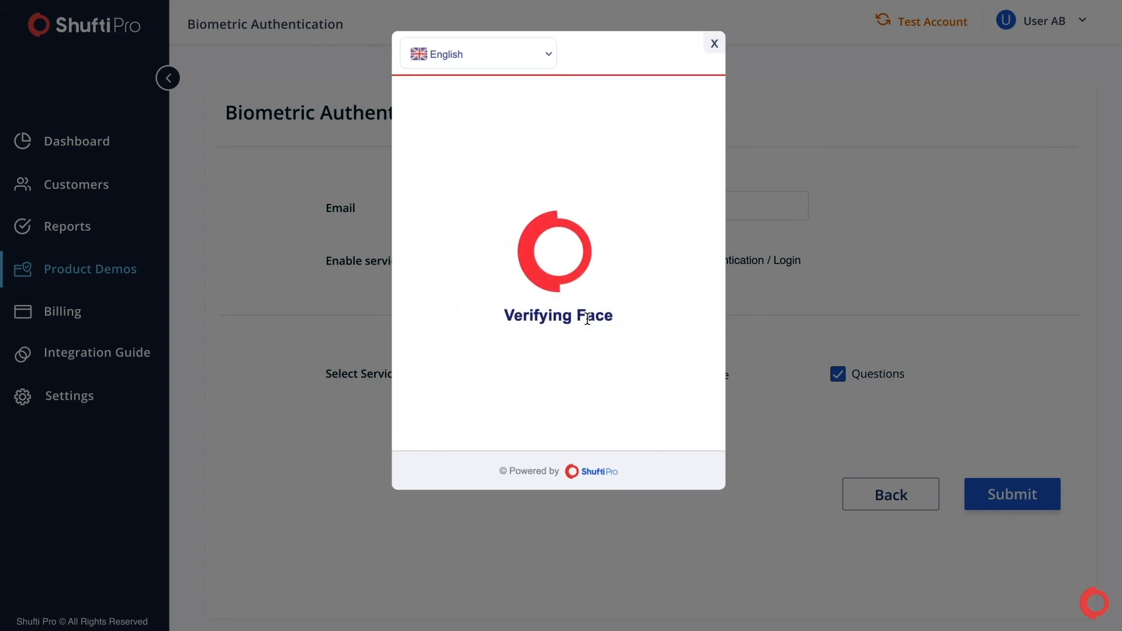